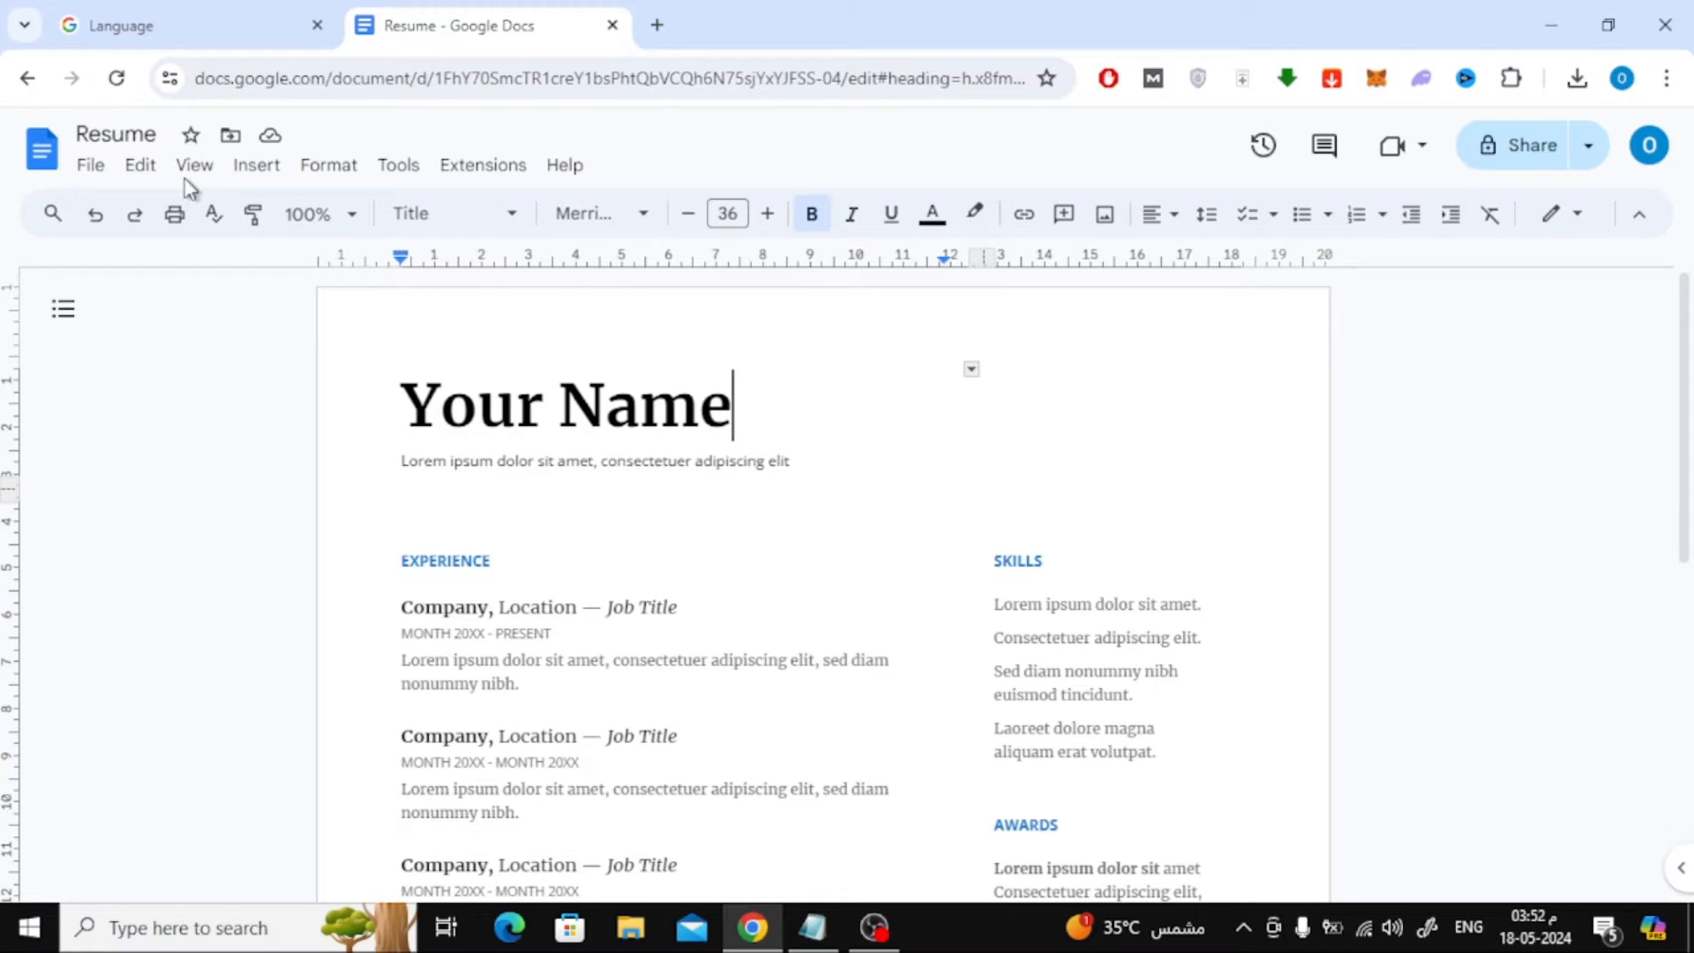
Step: Start a new blank drawing from Insert > Drawing > New over the Resume document
left_click(256, 165)
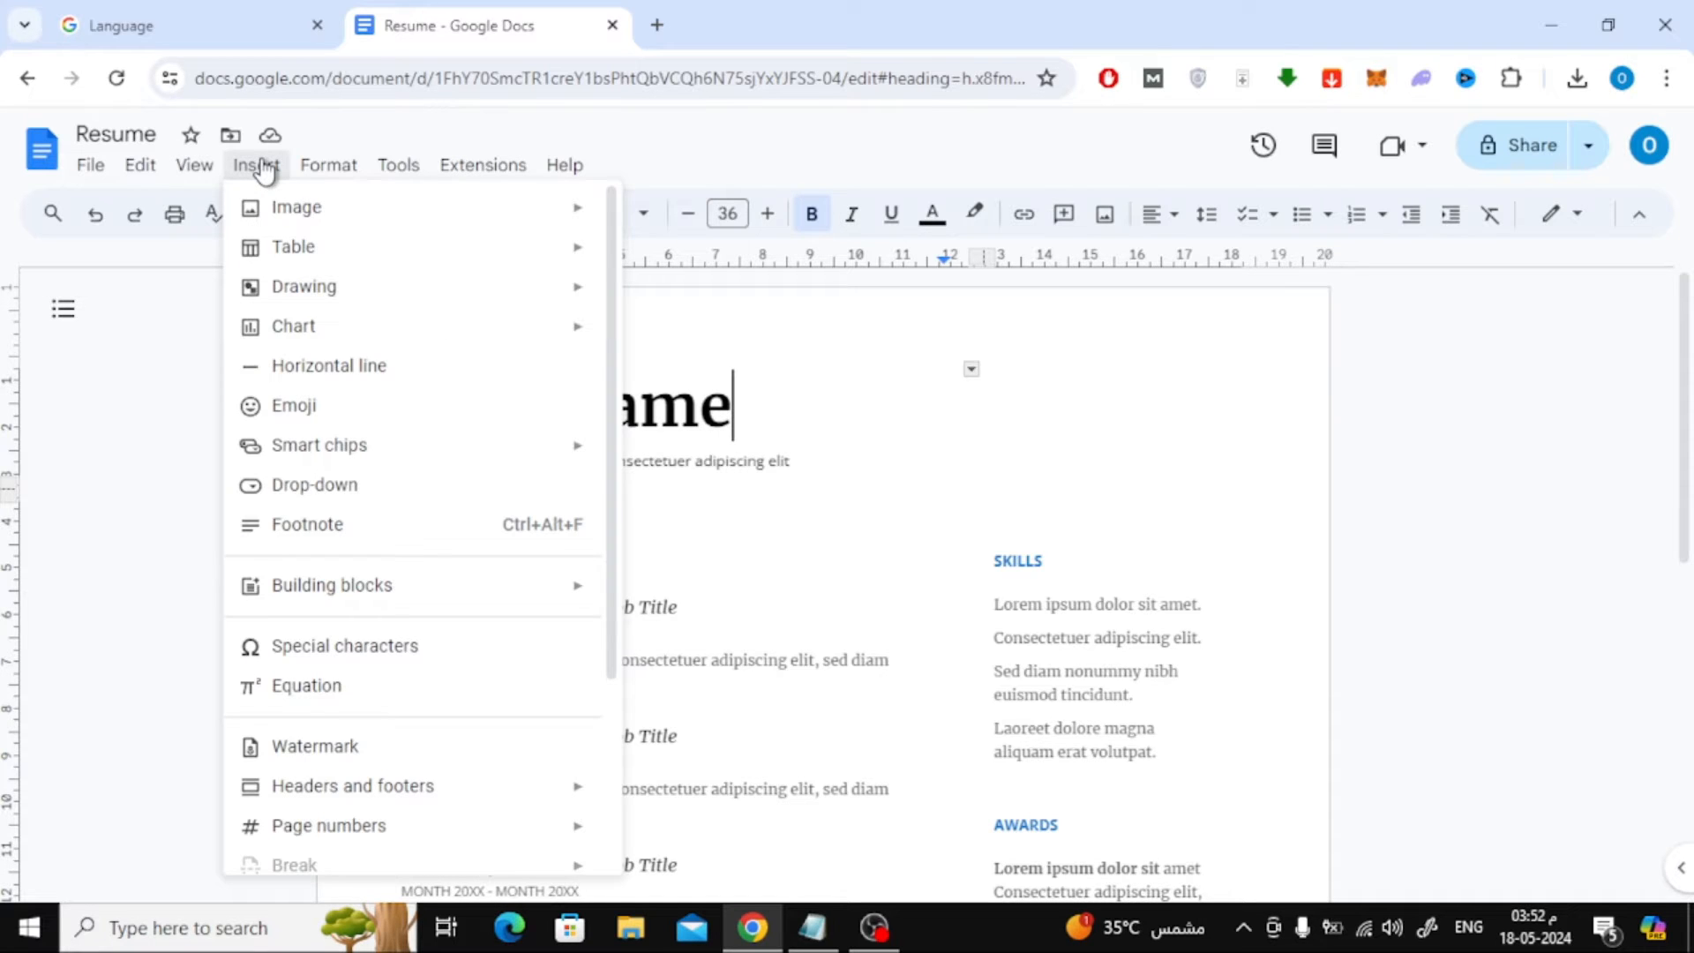
mouse_move(305, 286)
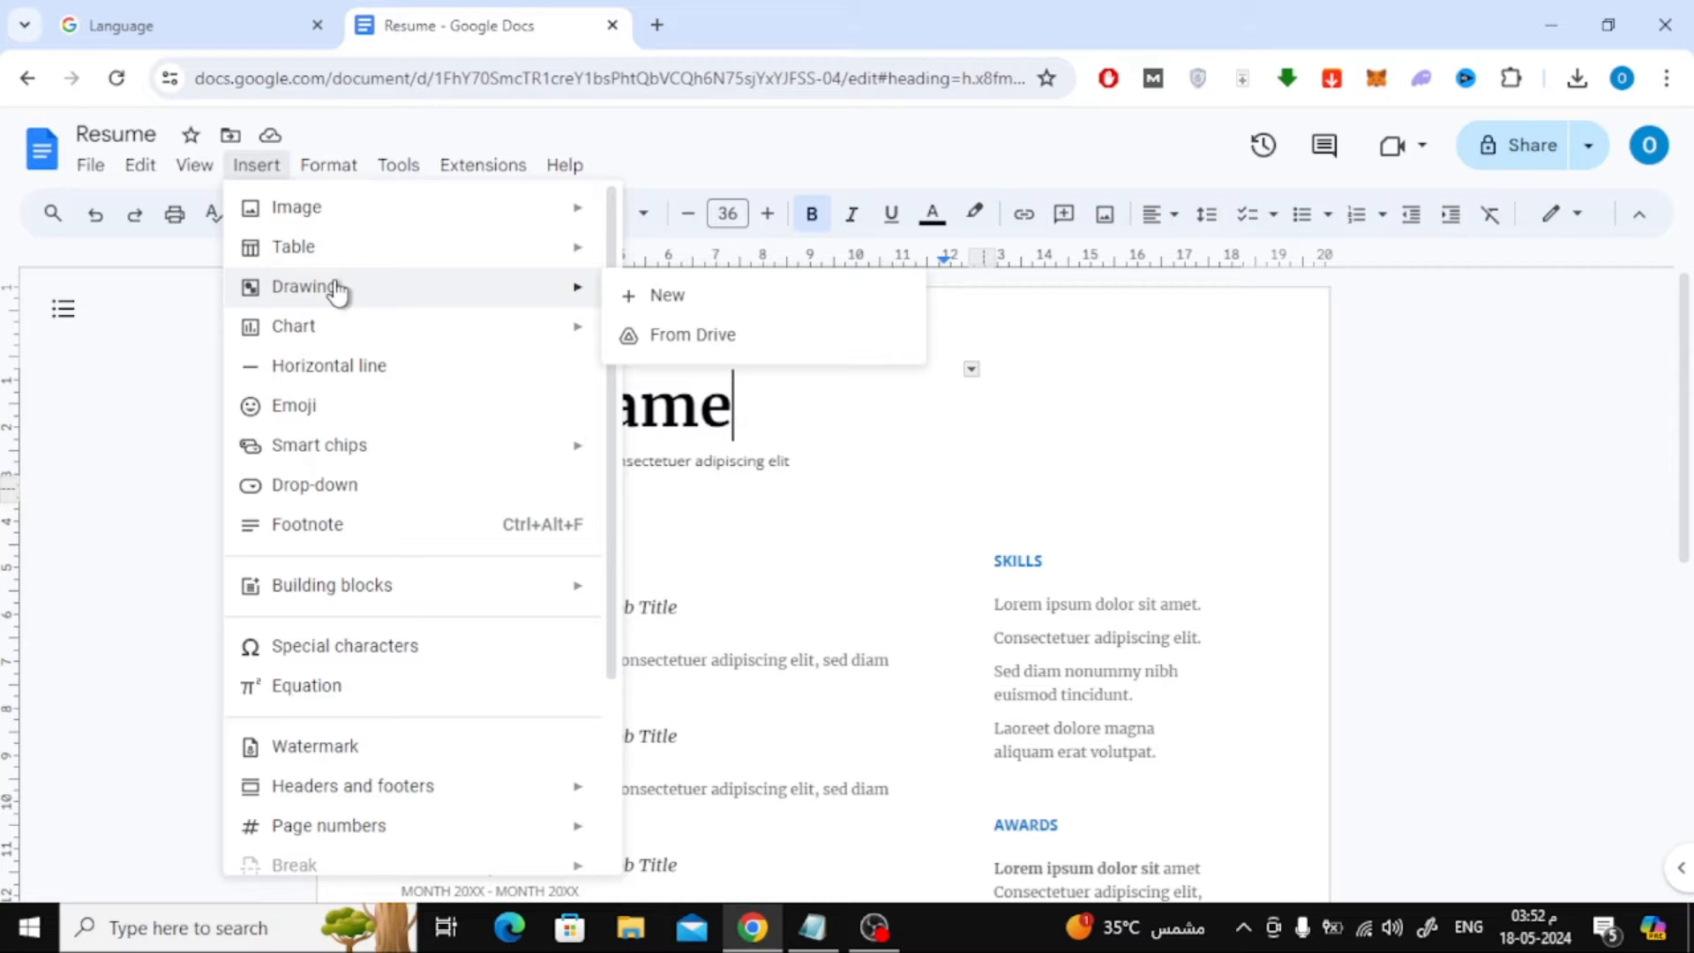
mouse_move(753, 307)
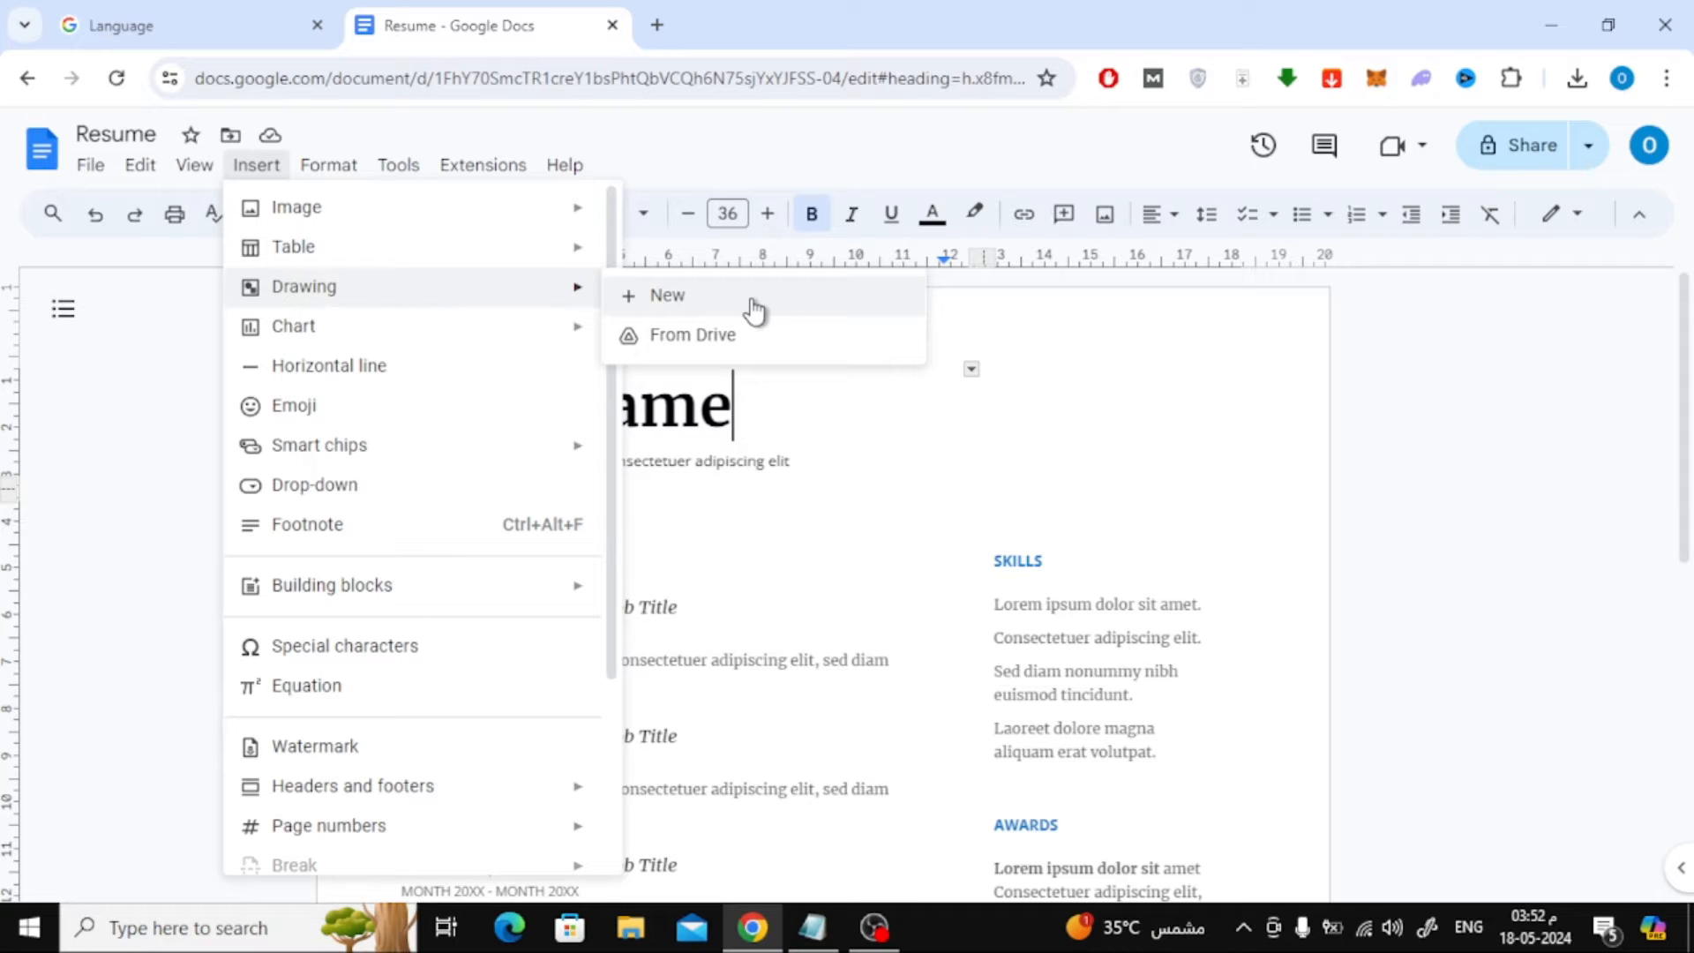
left_click(665, 295)
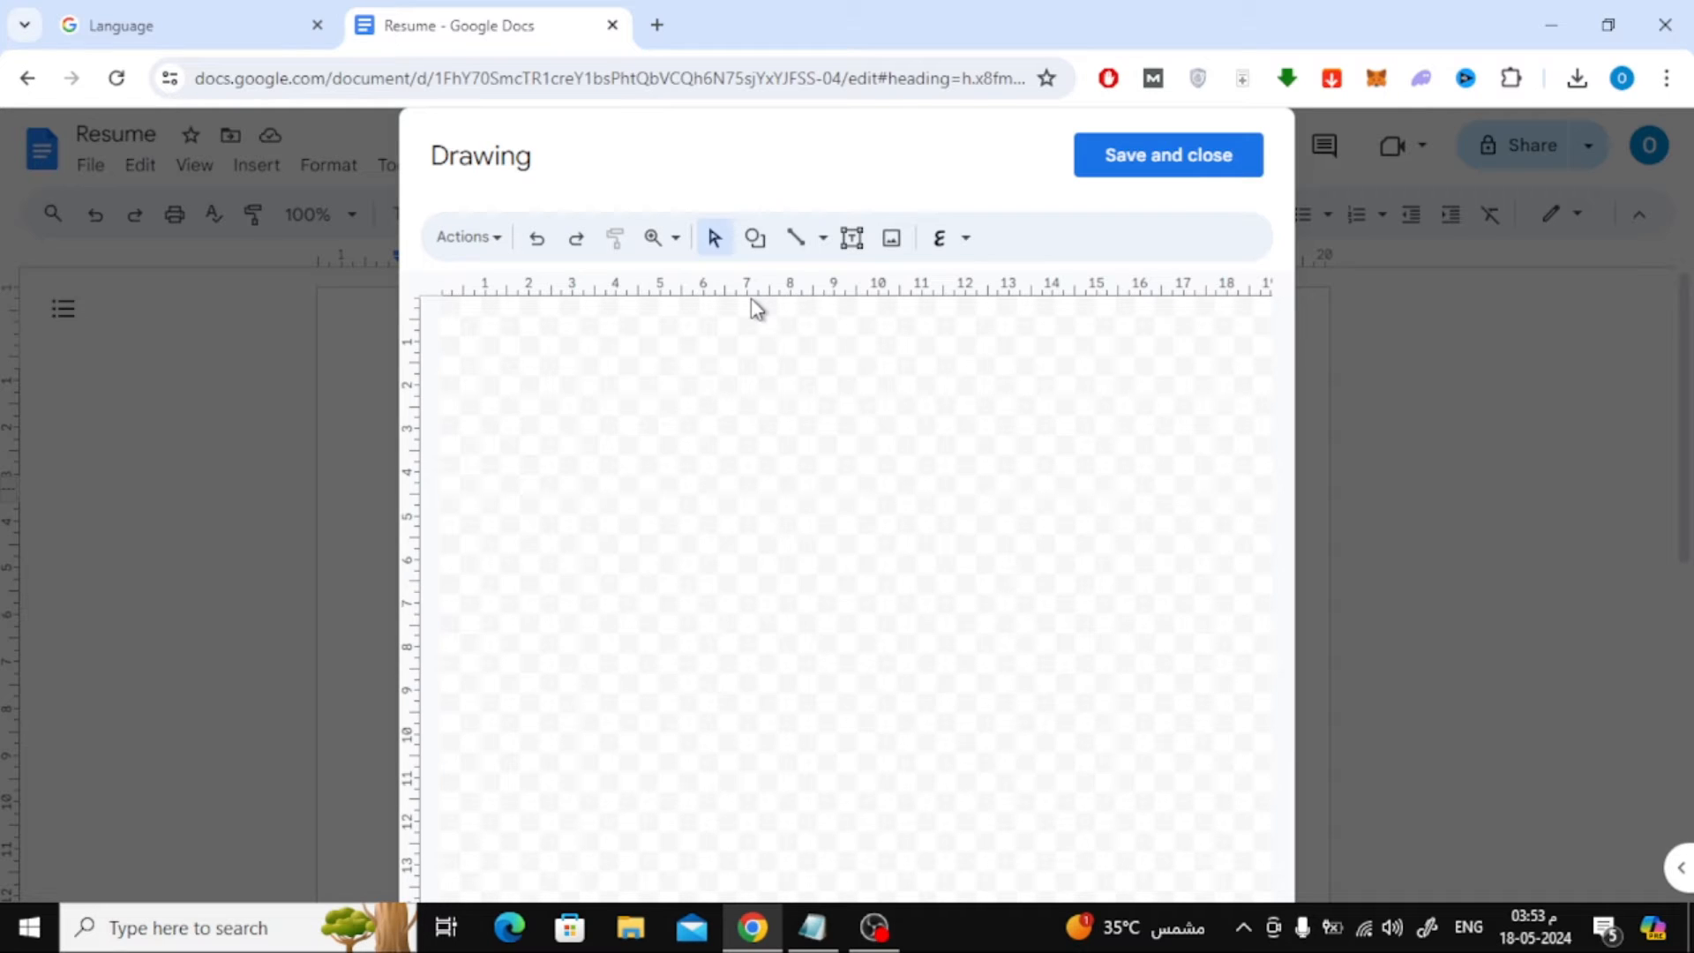
mouse_move(891, 238)
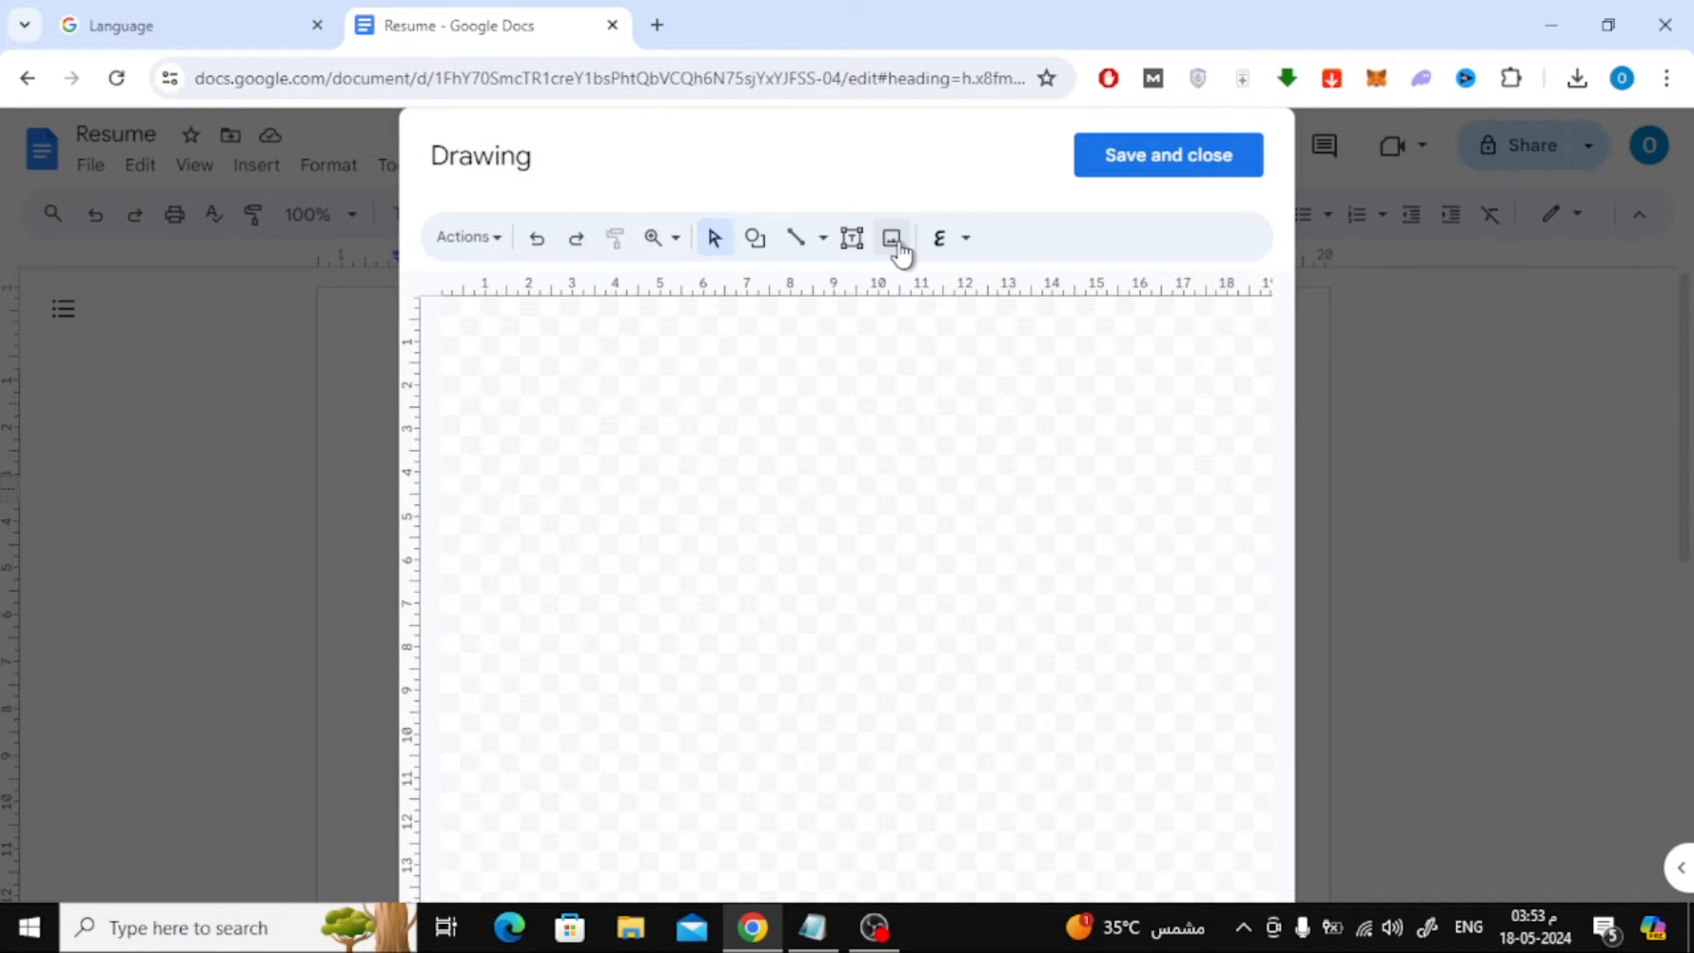
Step: Upload the headshot photo of the man in a suit from the computer onto the canvas
left_click(889, 238)
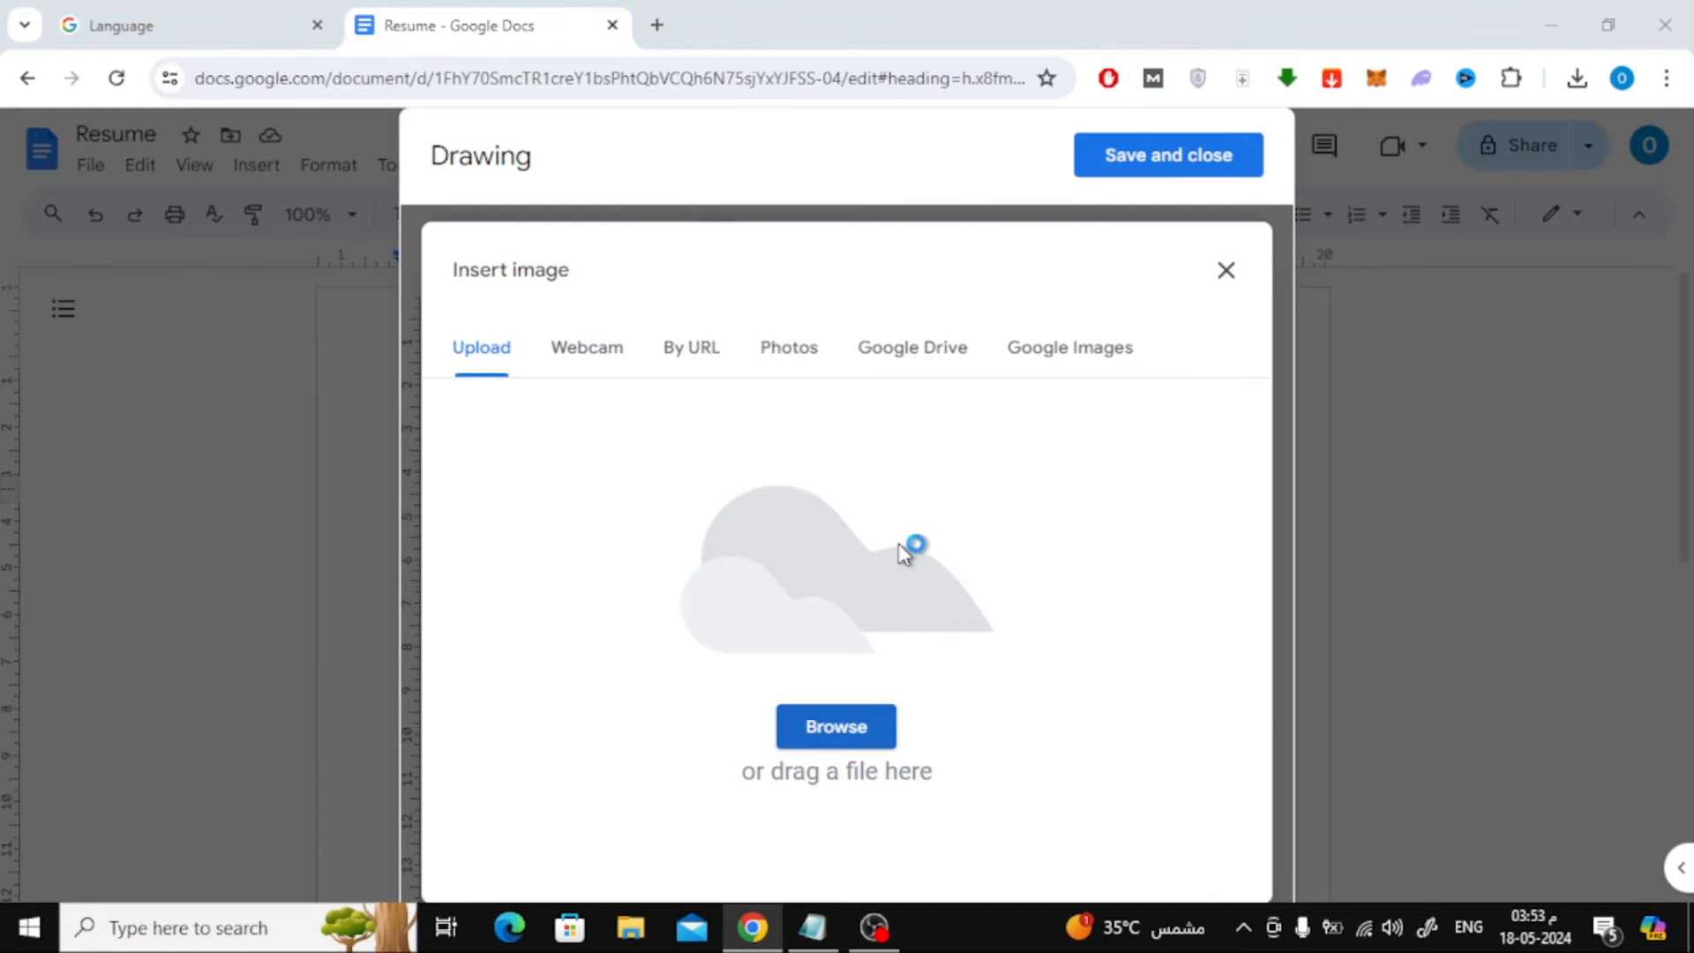
left_click(835, 725)
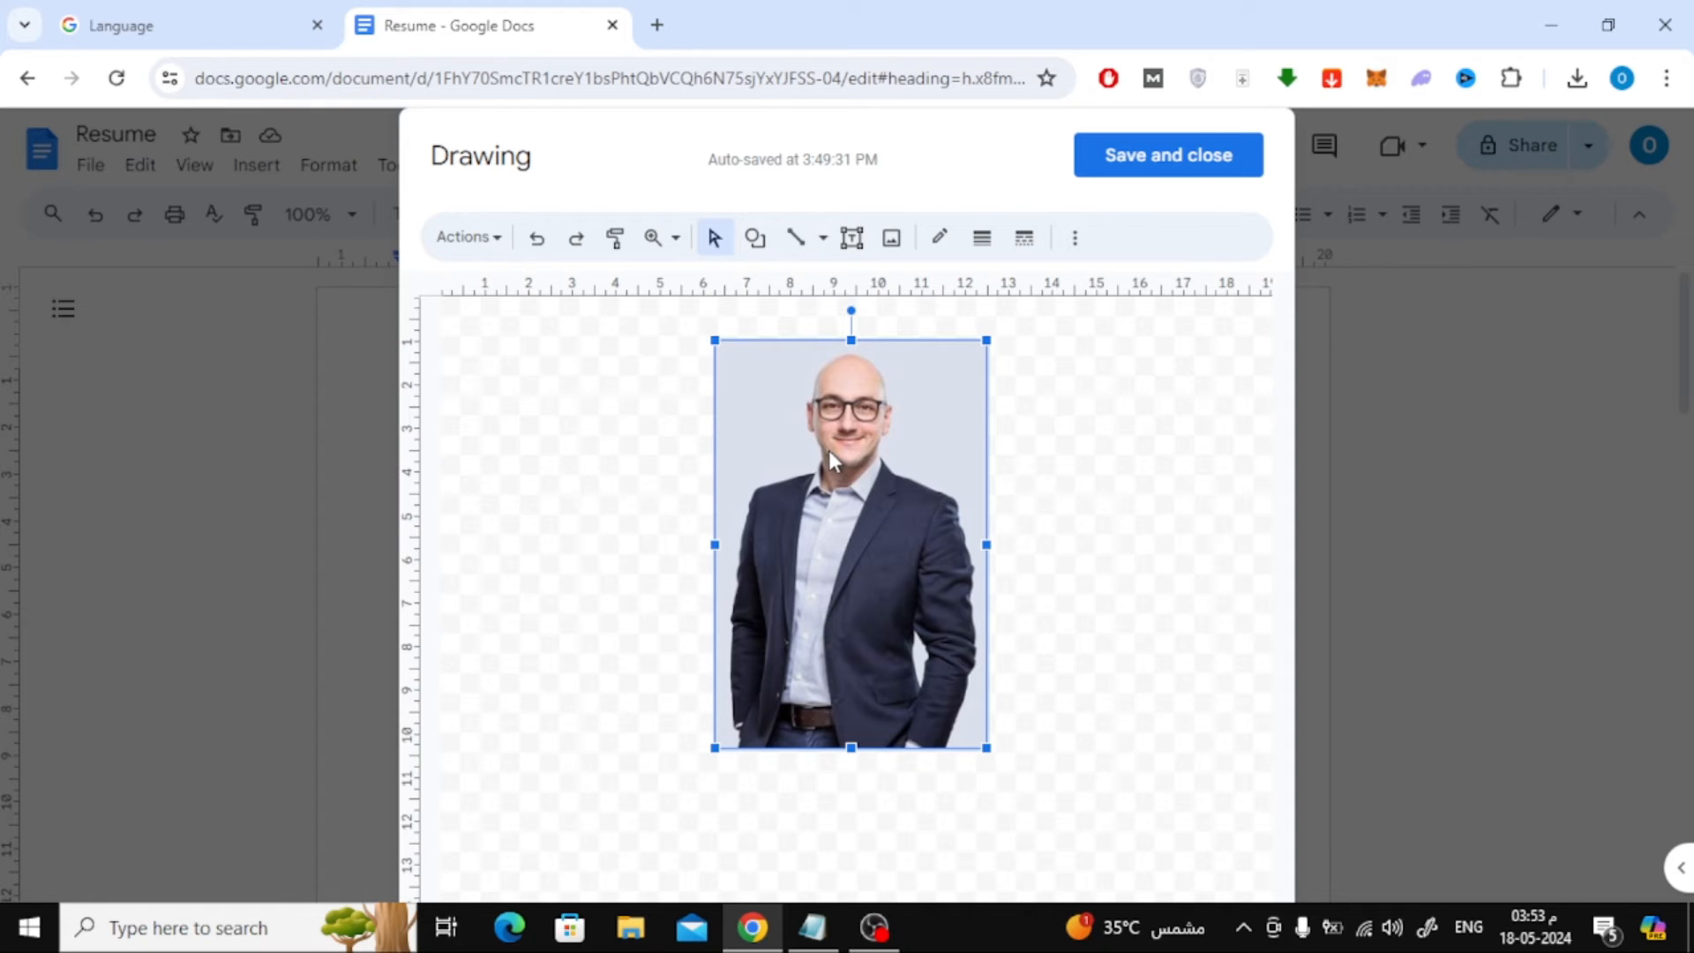
mouse_move(1082, 313)
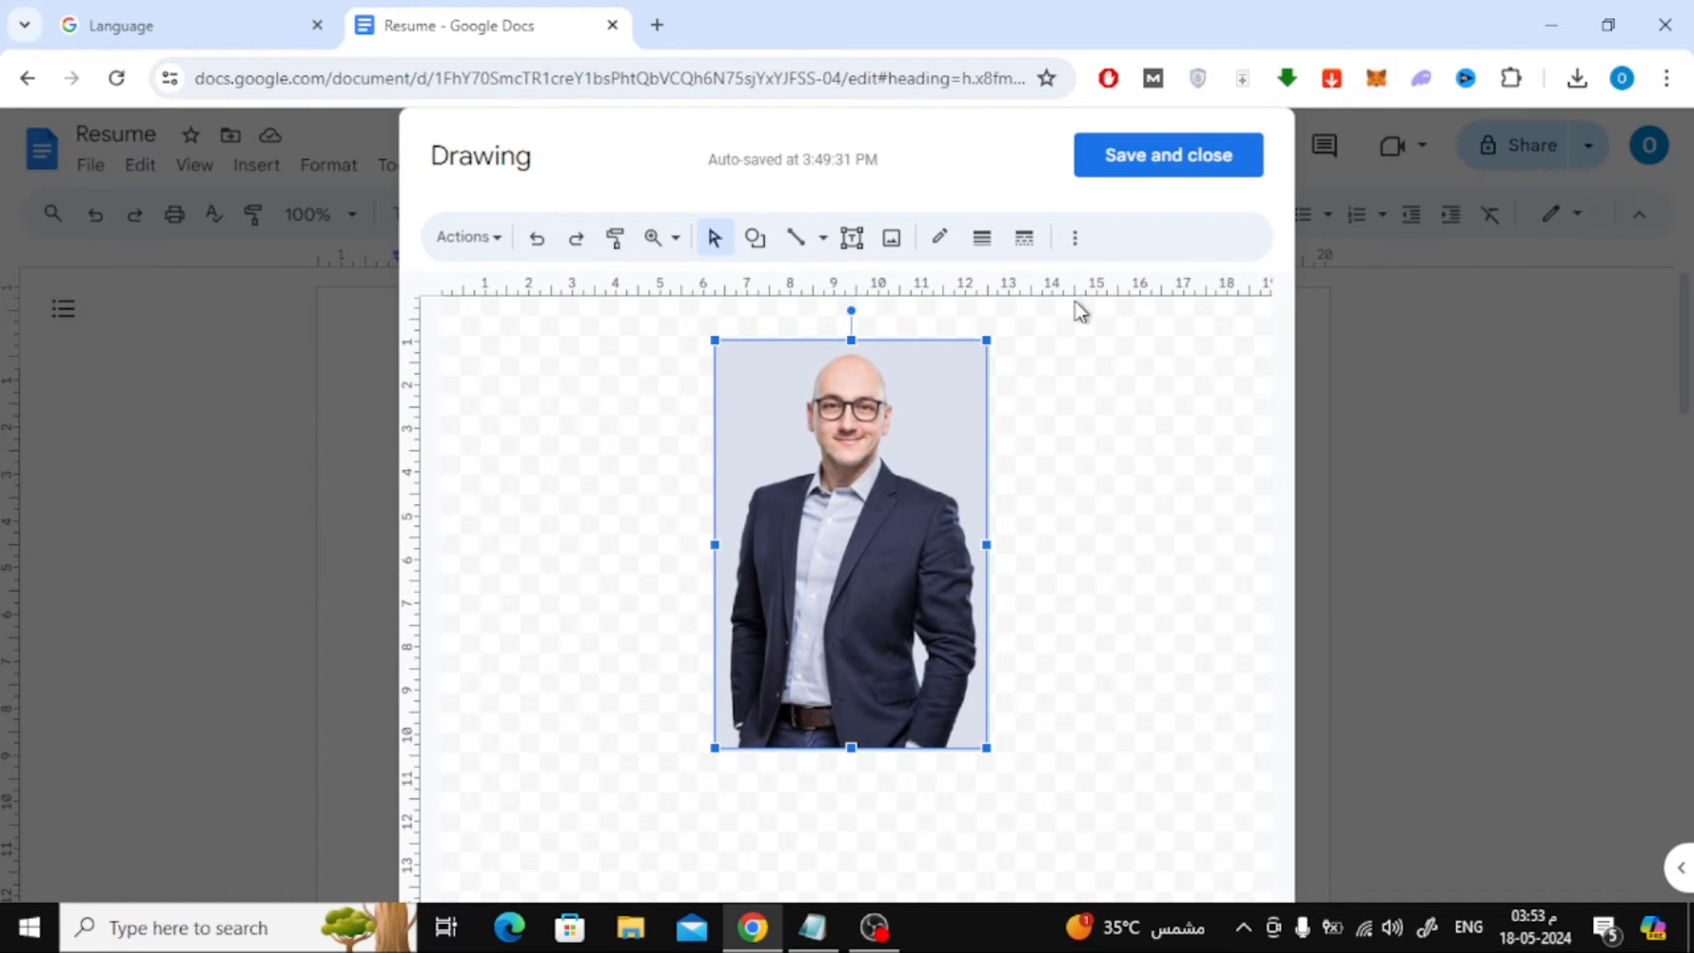
Step: Crop the headshot's lower edge up to just below the shoulders
left_click(1075, 237)
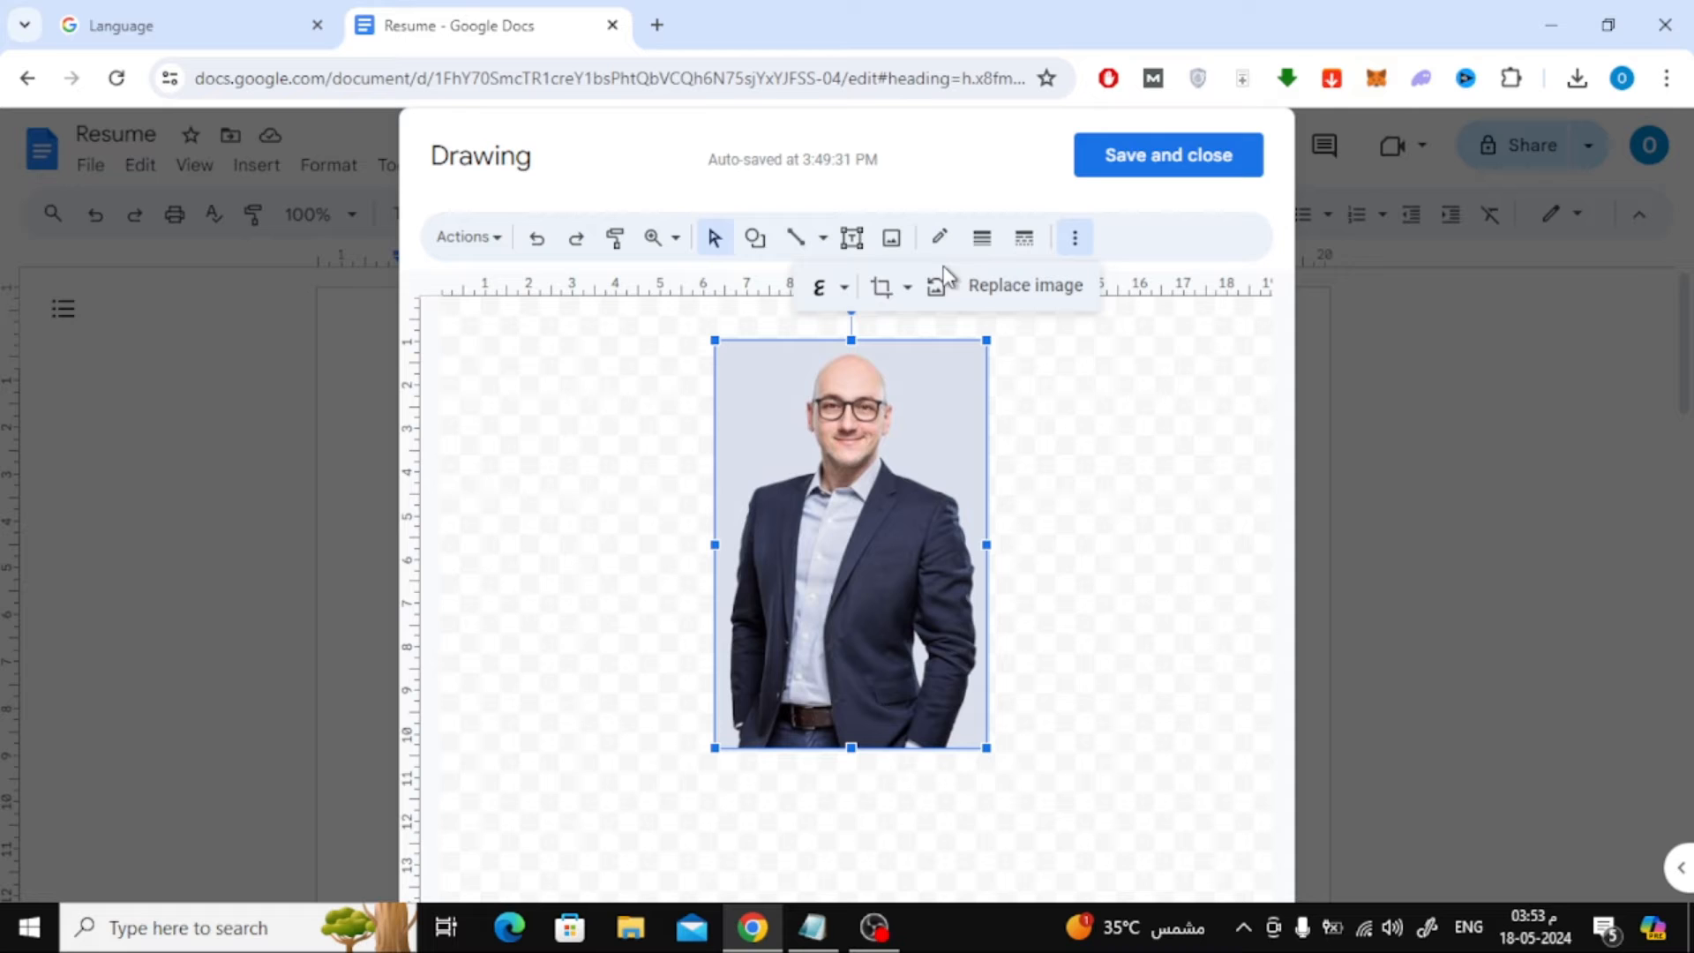
left_click(879, 286)
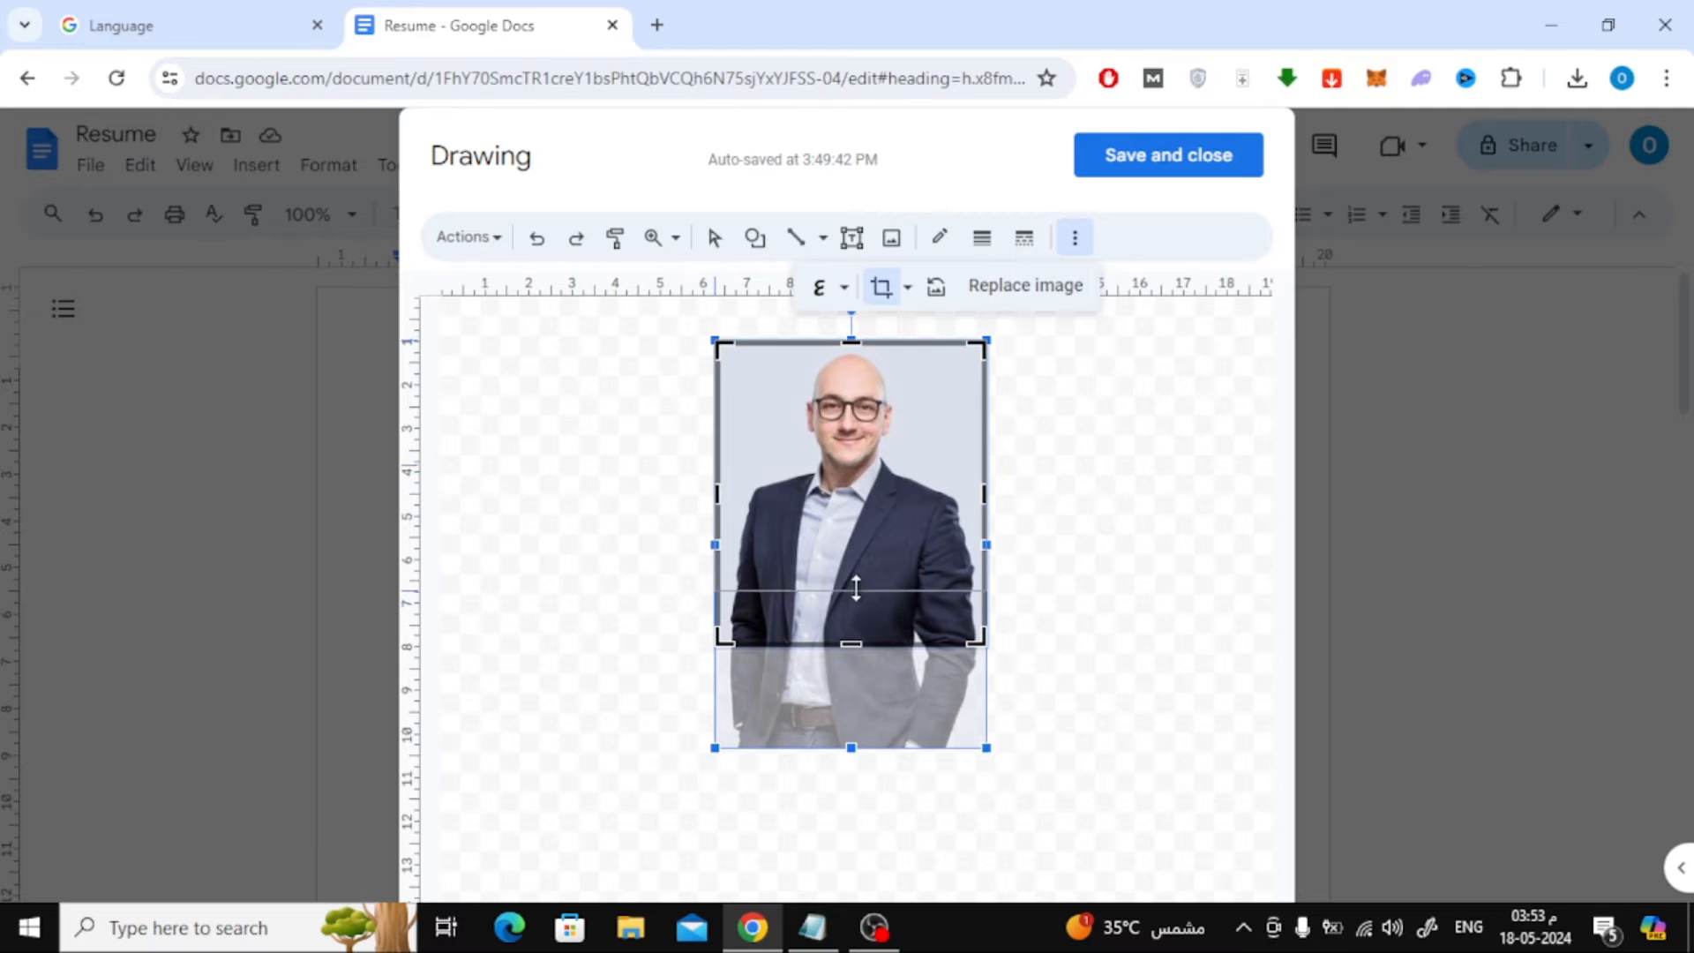
left_click_drag(851, 643, 851, 546)
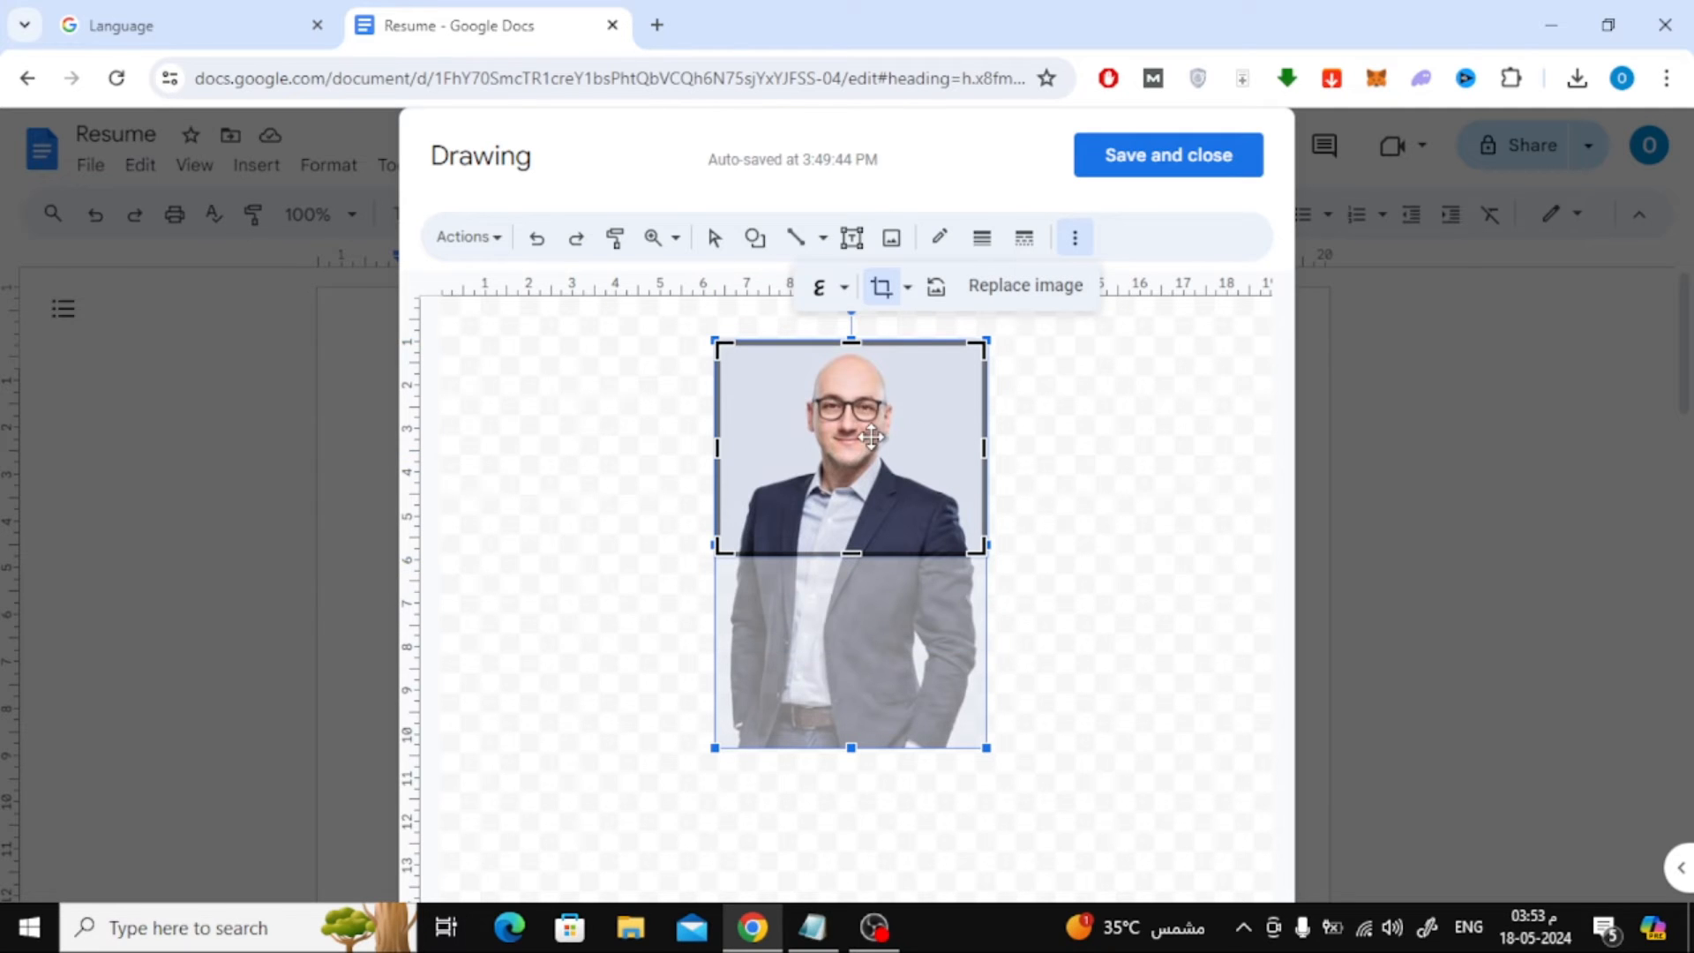
mouse_move(913, 291)
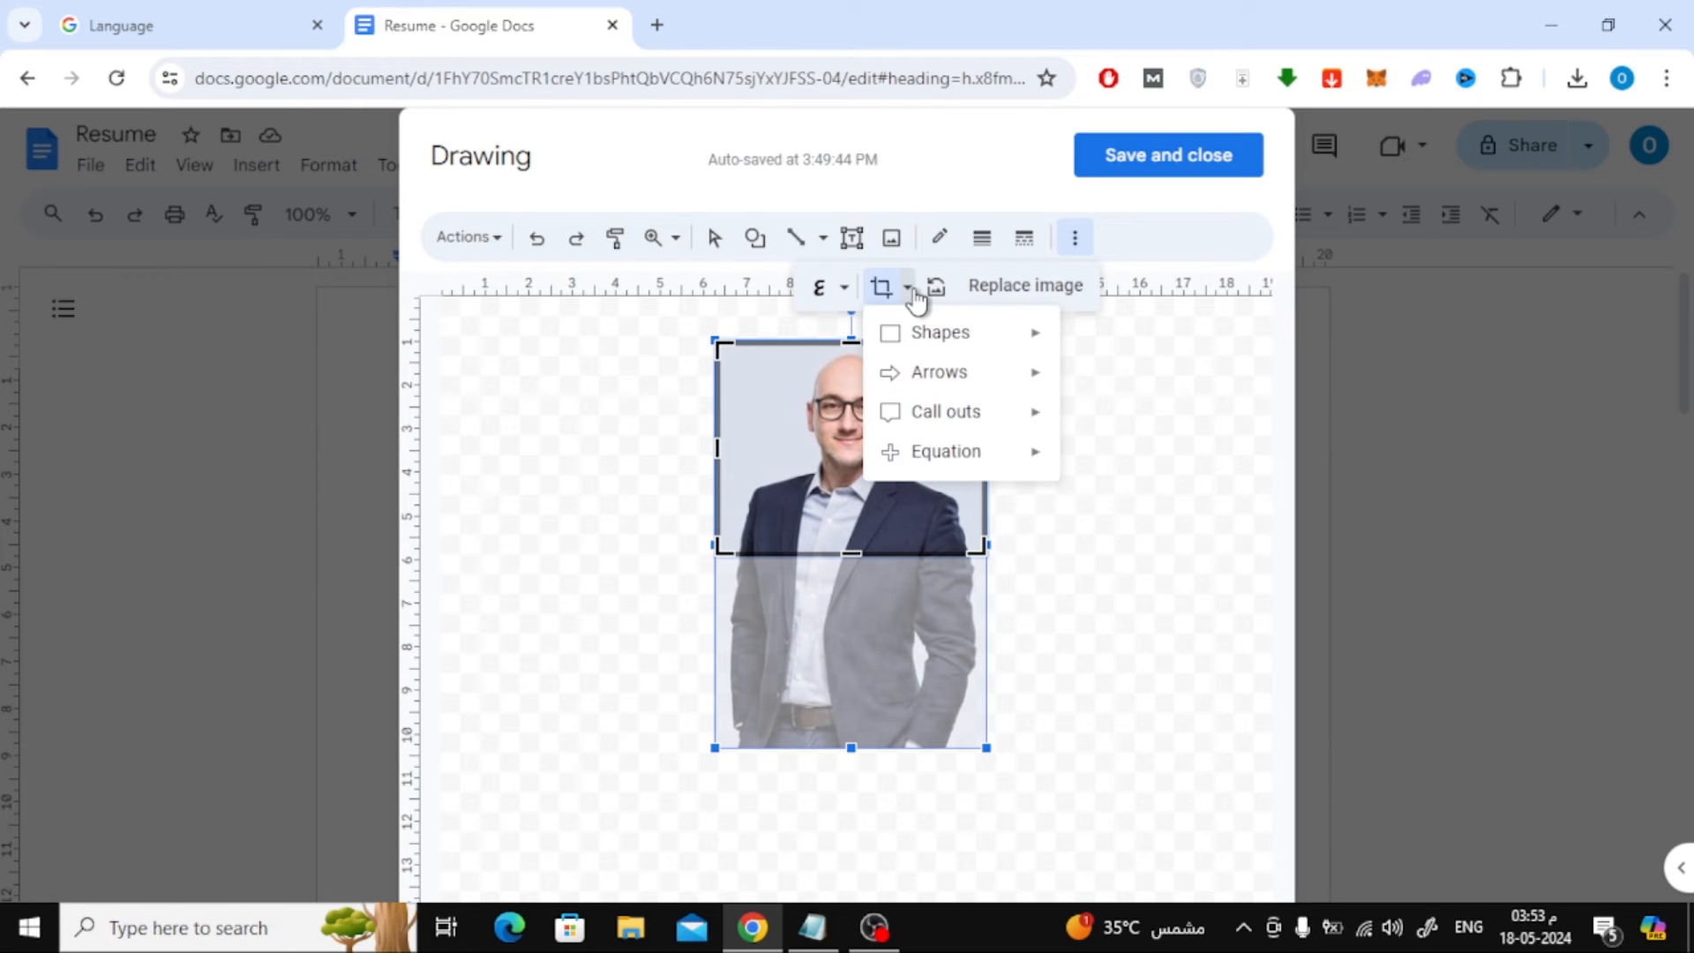
Step: Mask the headshot as an oval, refine the crop, and save the drawing below the name
left_click(941, 331)
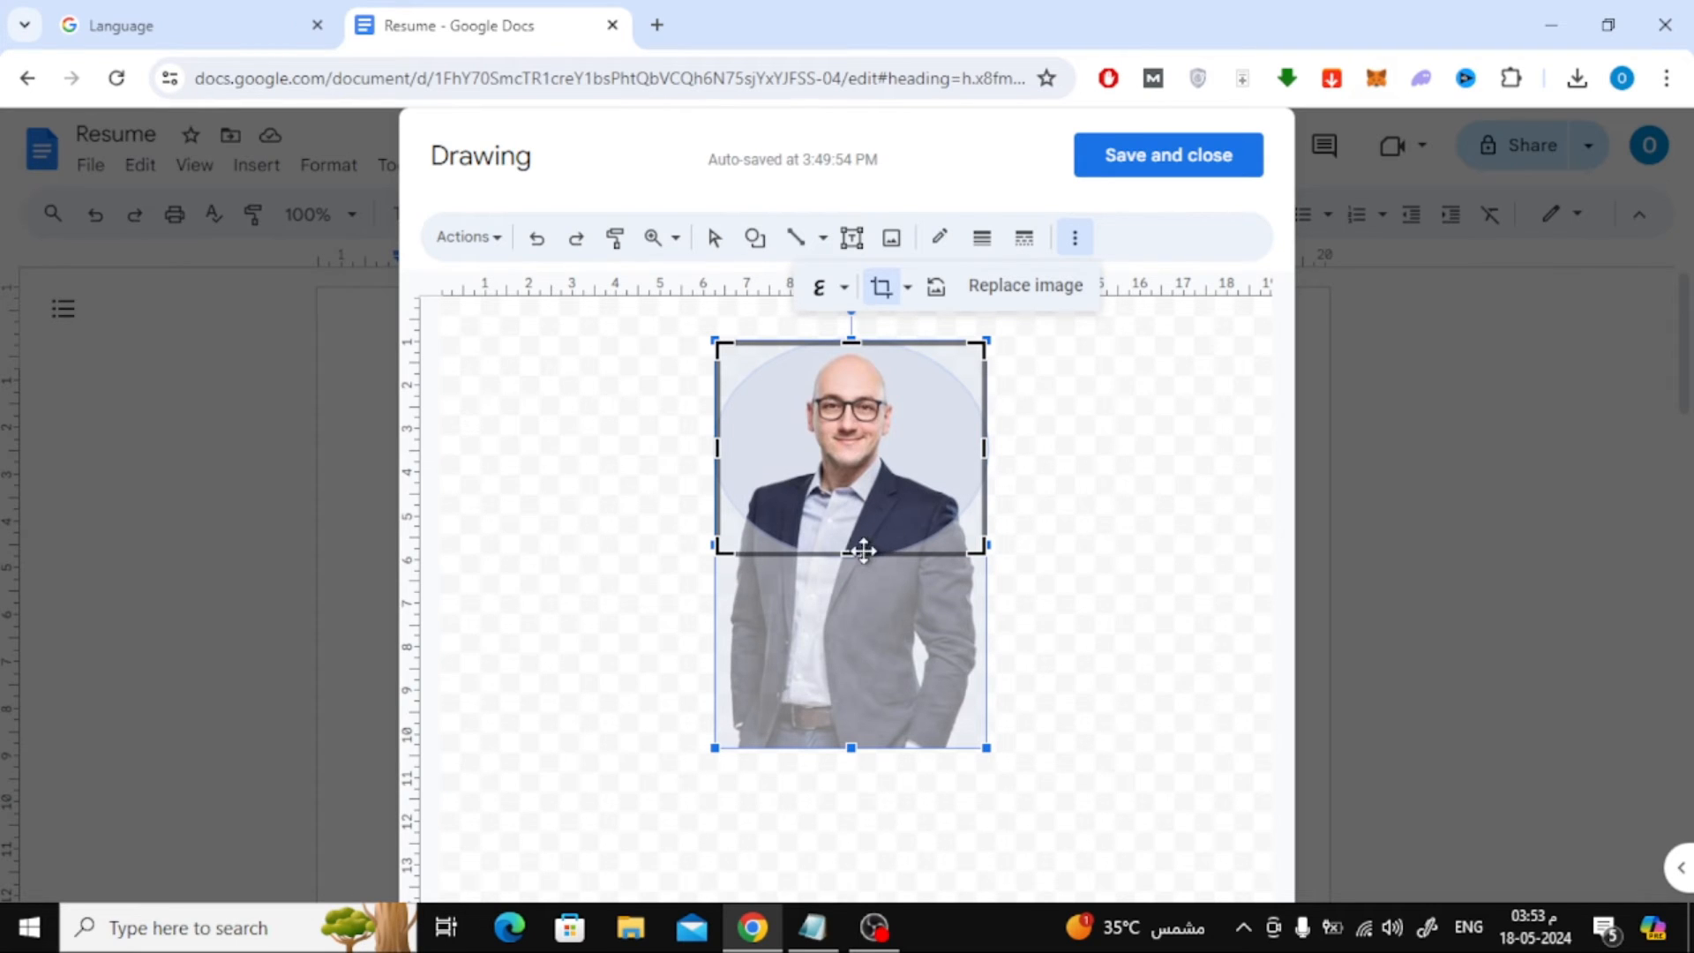
left_click_drag(863, 553, 850, 572)
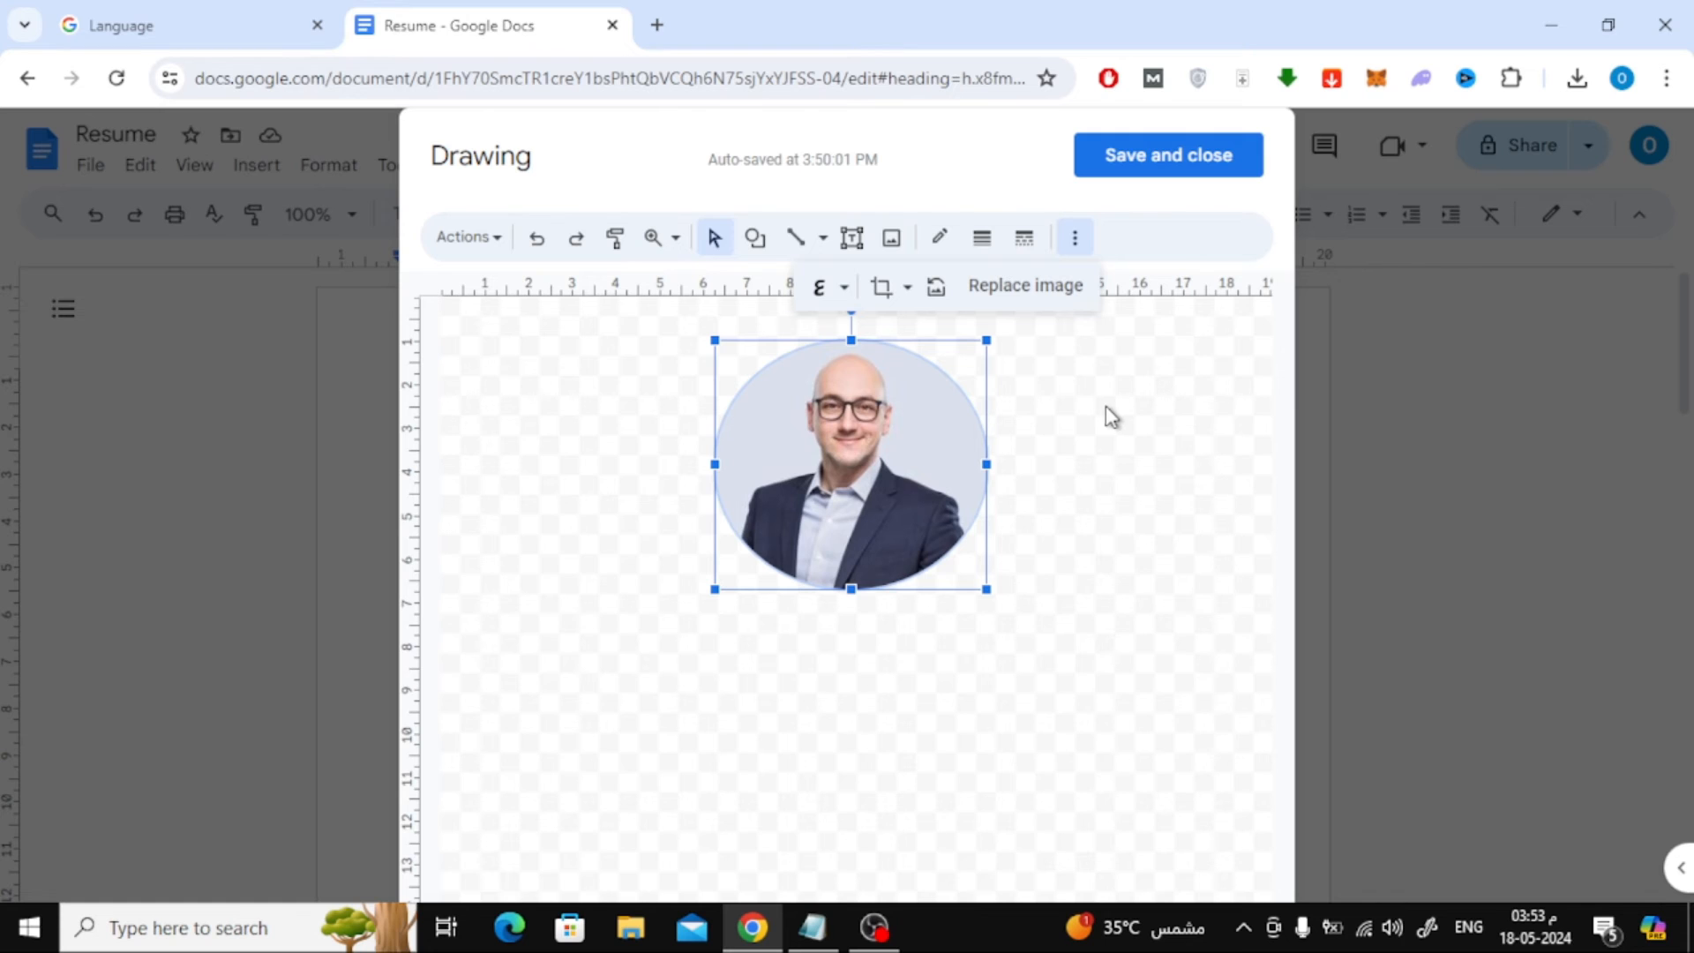
left_click(1166, 156)
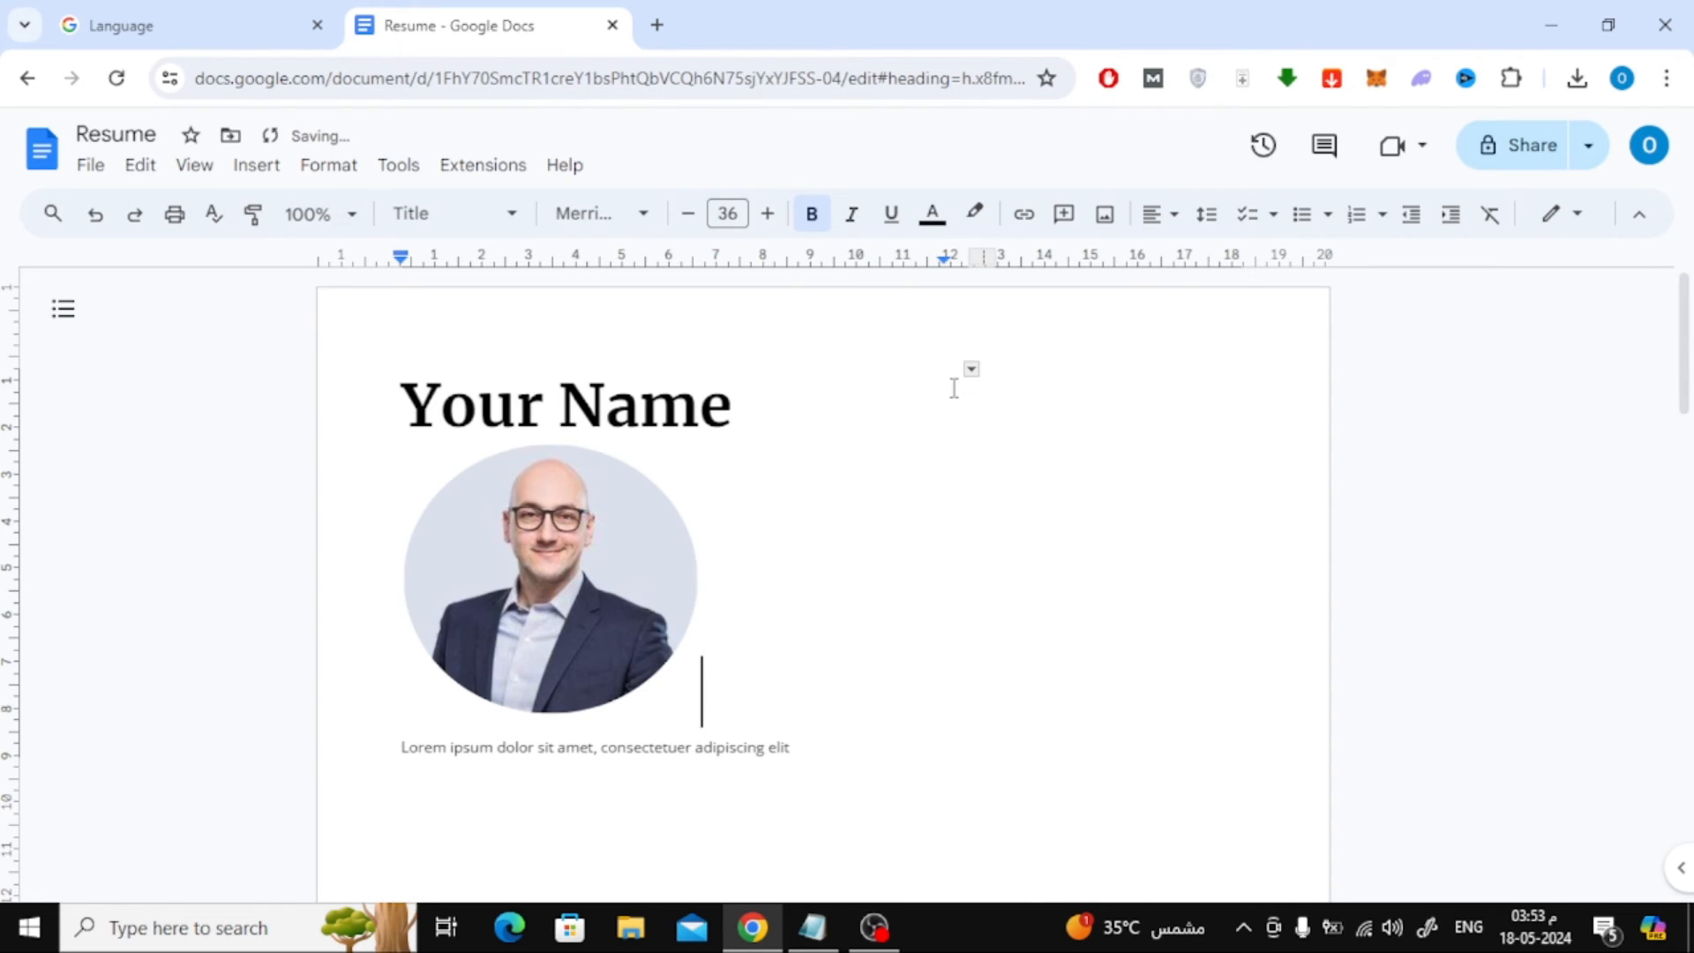
mouse_move(594, 503)
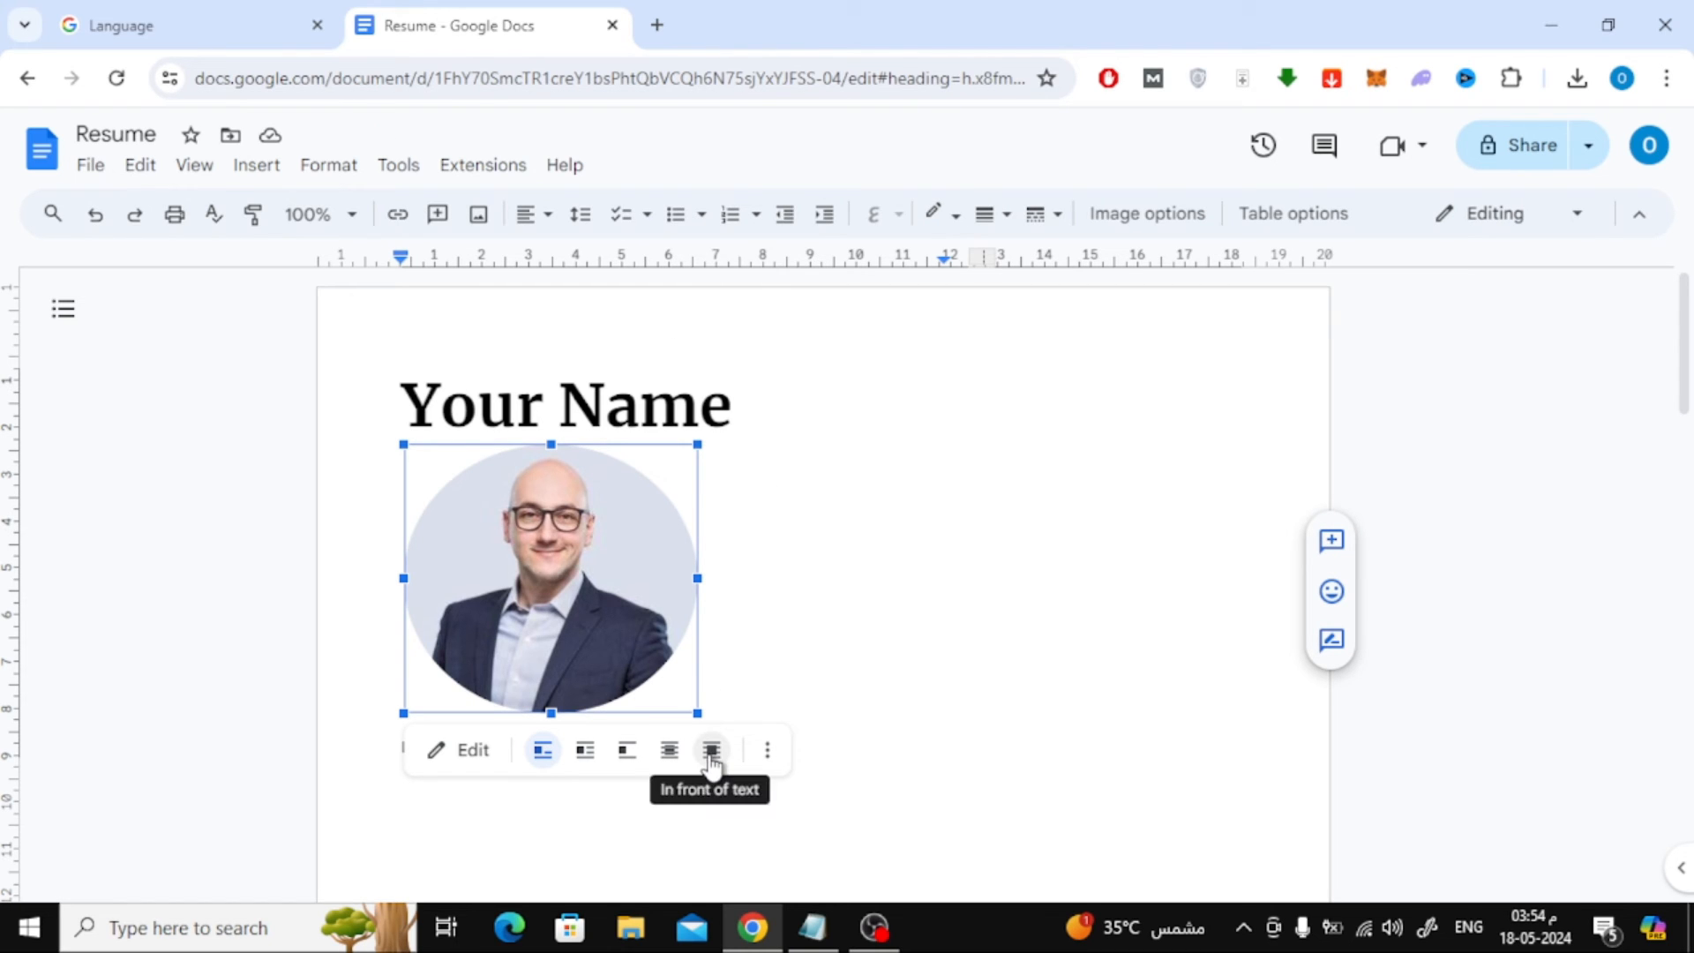
Step: Set the oval headshot's wrapping to In front of text
left_click(711, 750)
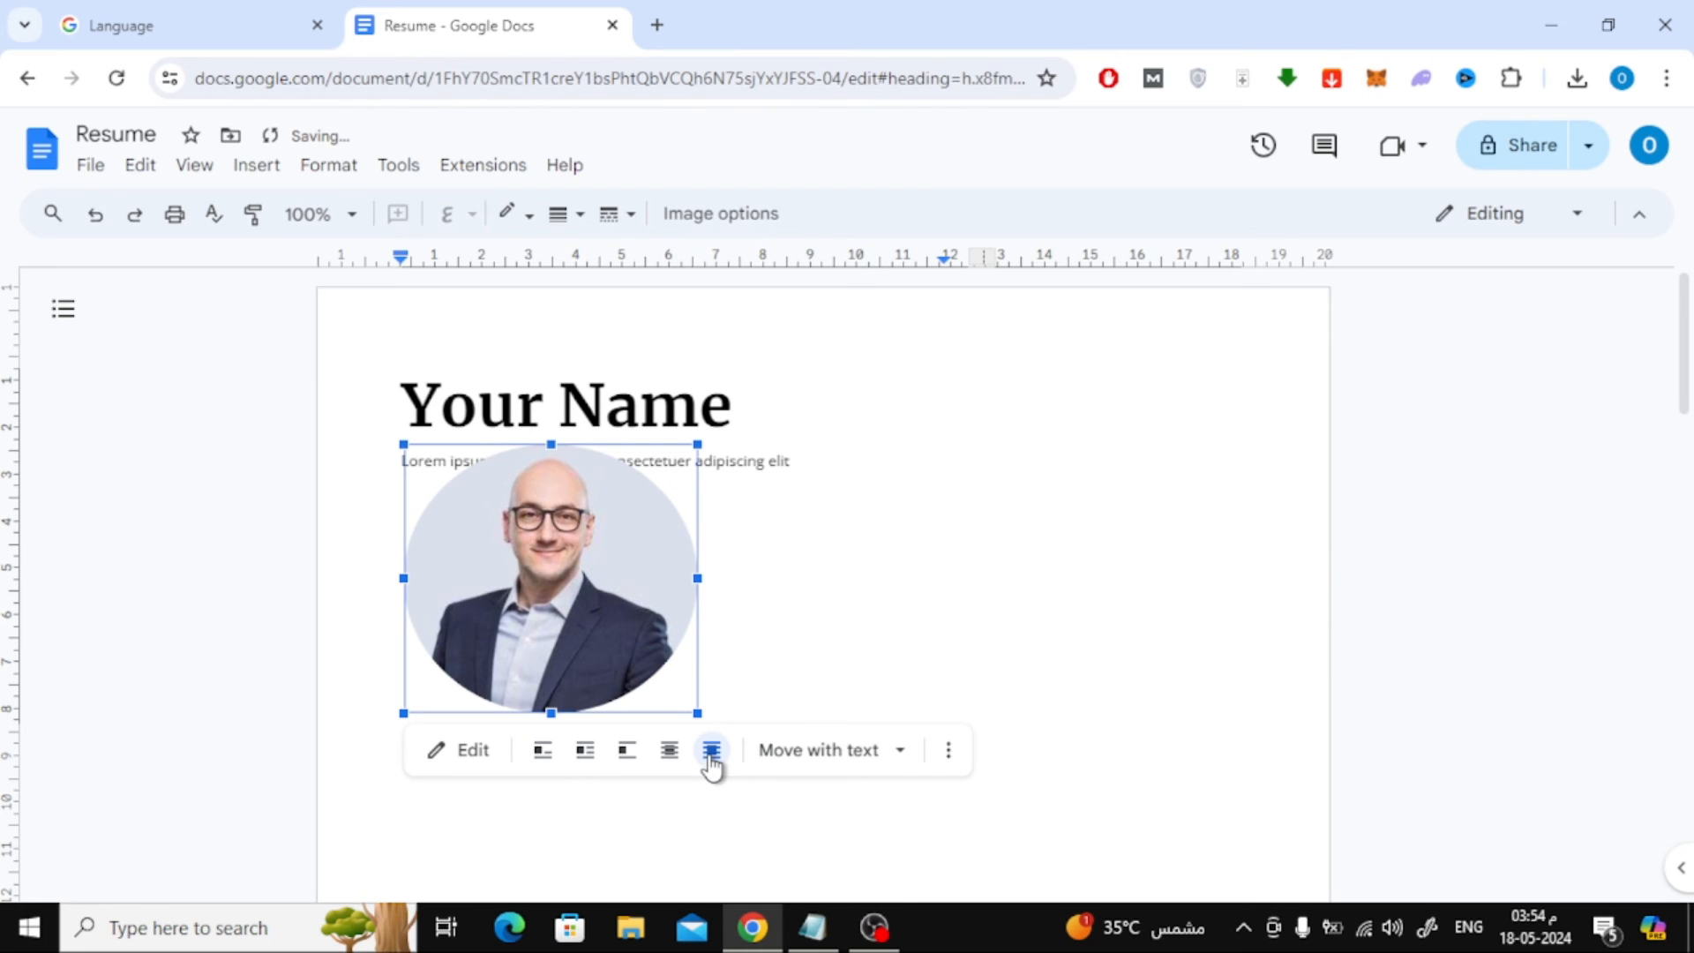